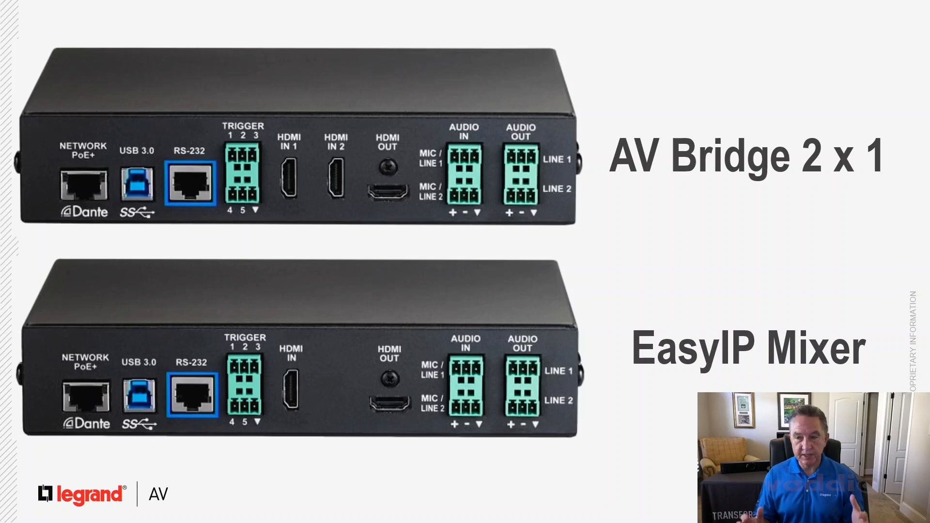
mouse_move(340, 300)
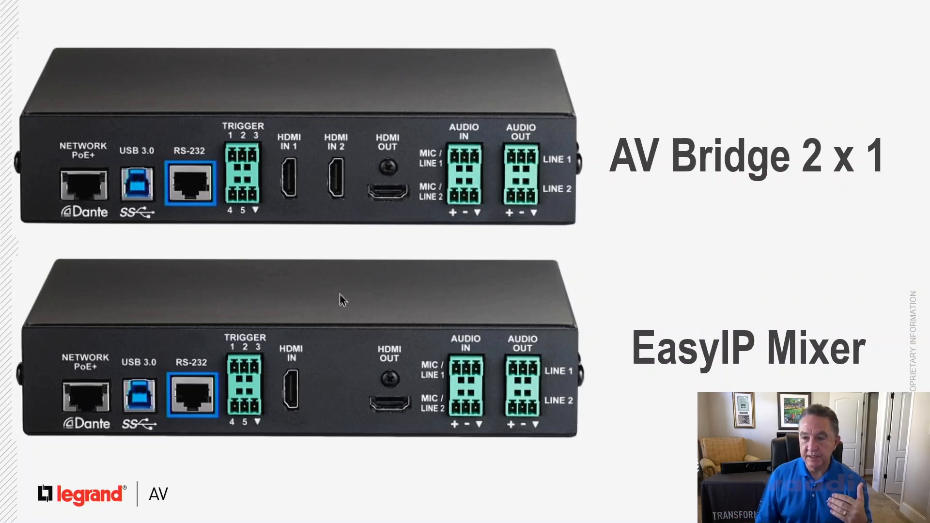
mouse_move(320, 215)
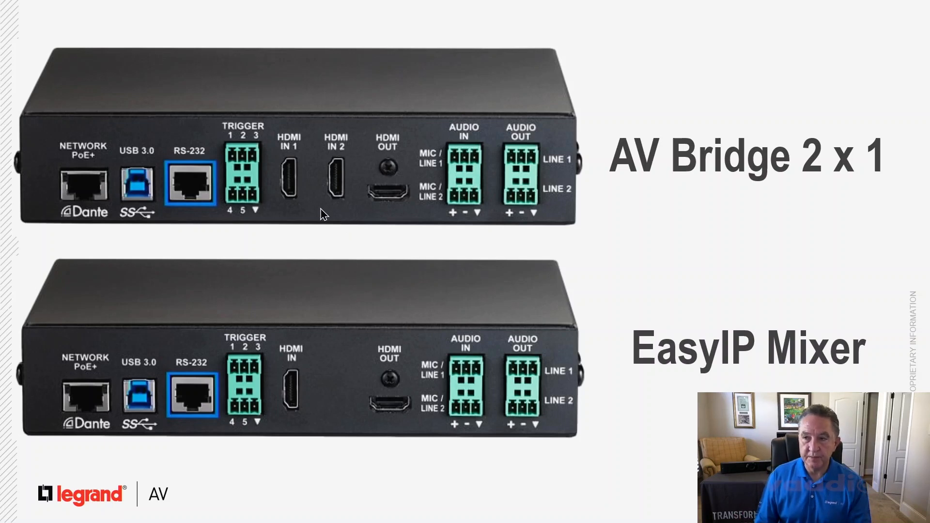
mouse_move(327, 406)
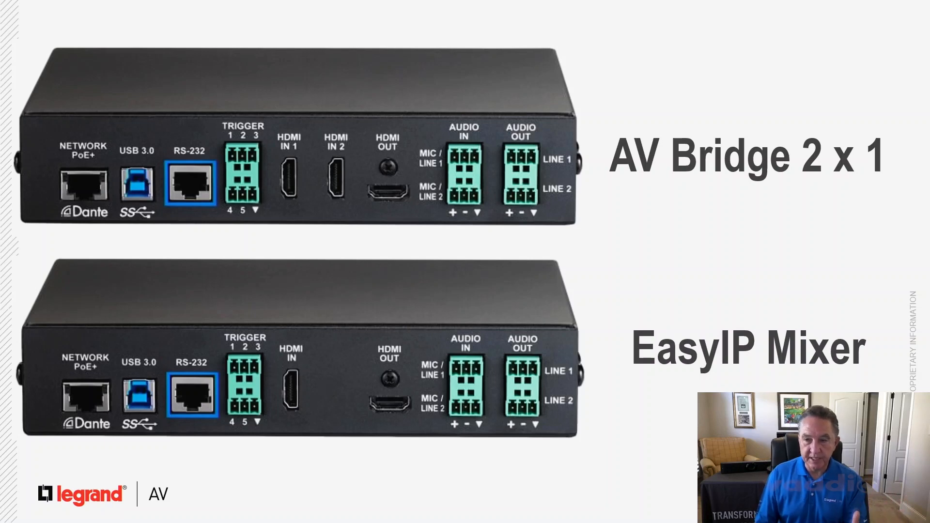
mouse_move(314, 396)
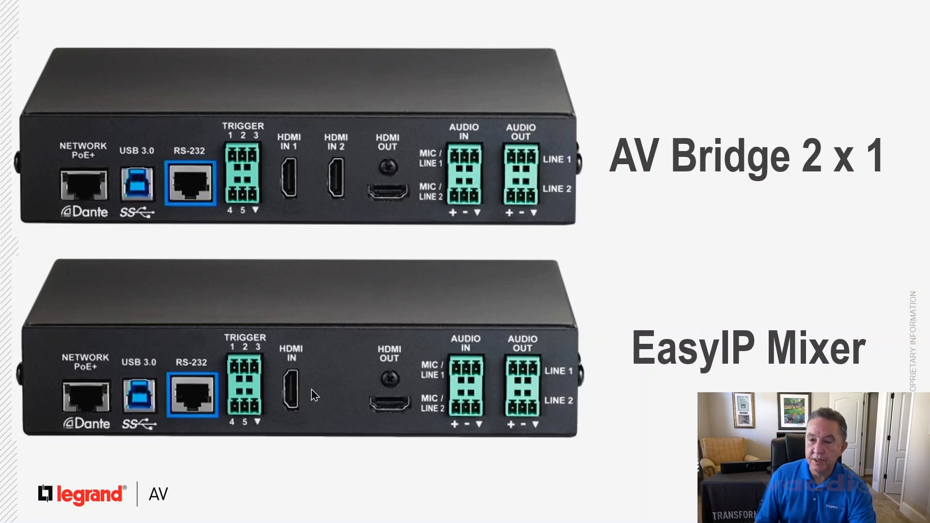
mouse_move(106, 431)
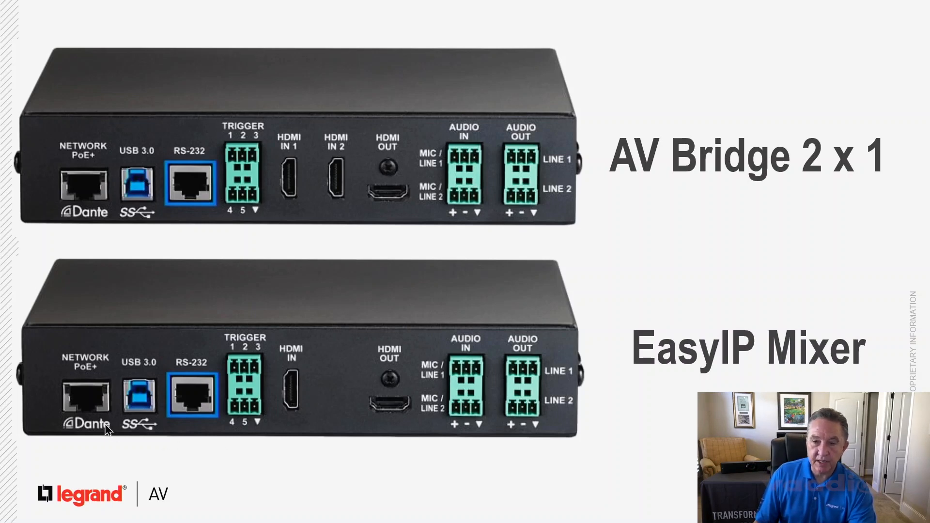
mouse_move(519, 388)
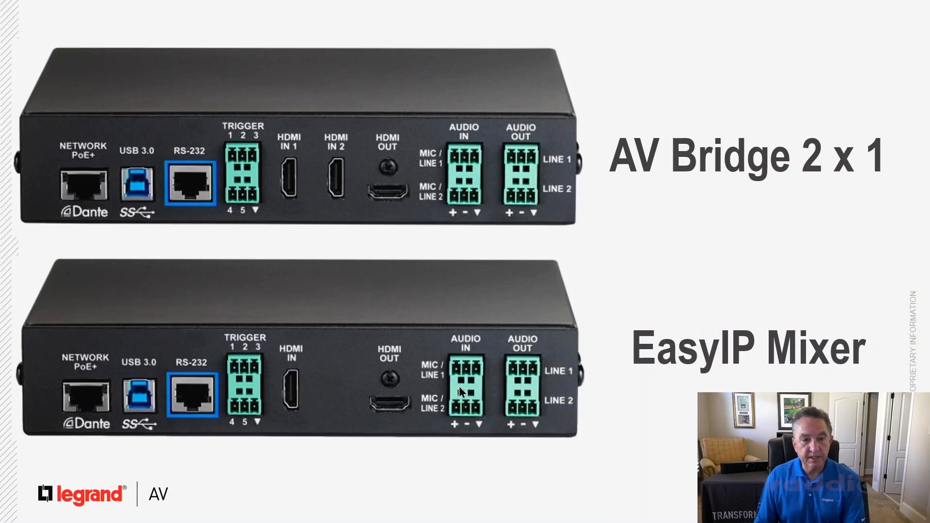
- Advance the slideshow to the Control and Automation slide on device macros
key(Right)
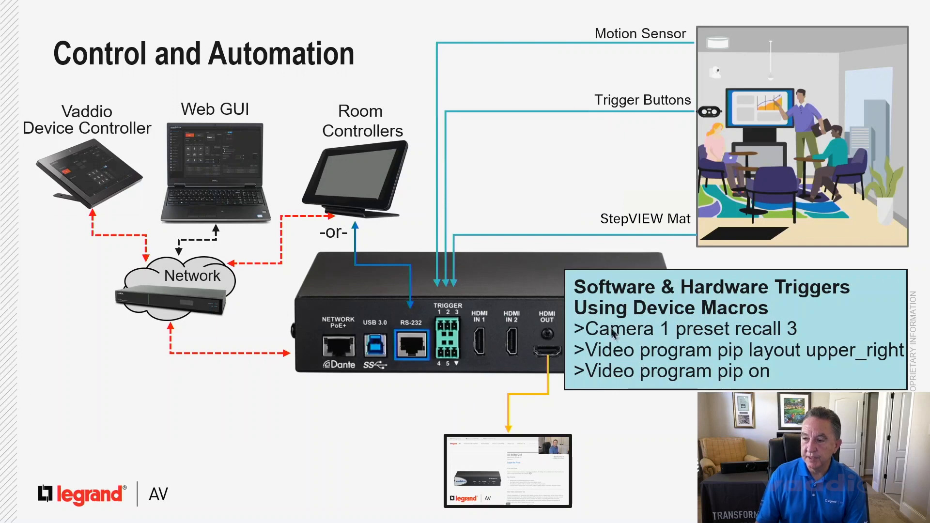
mouse_move(652, 339)
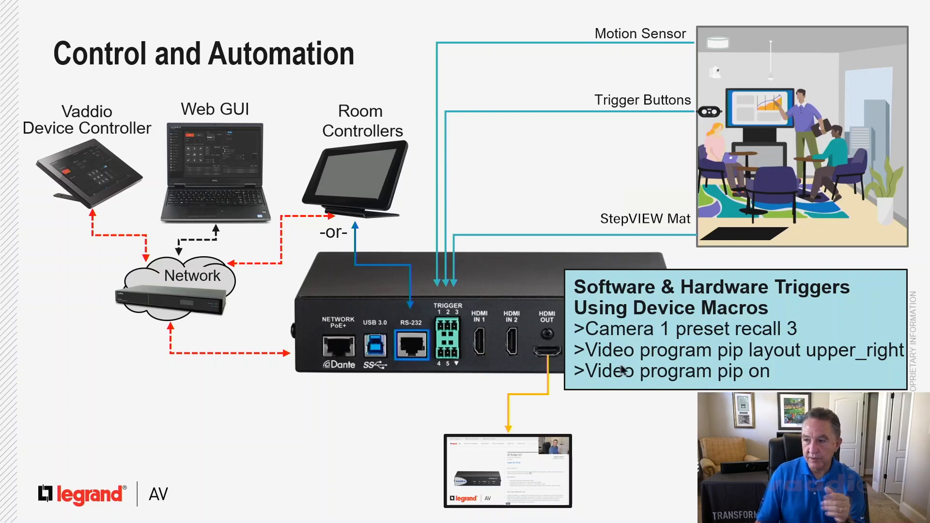
mouse_move(686, 361)
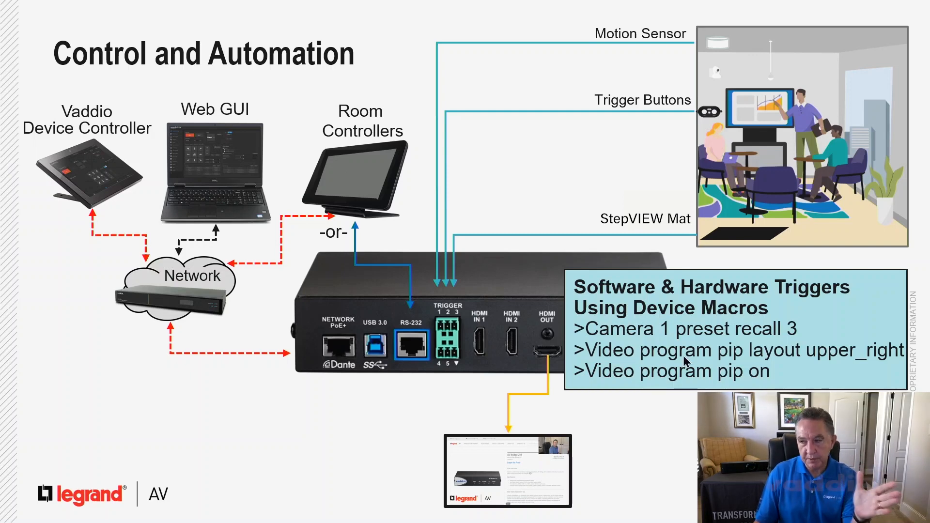
mouse_move(739, 362)
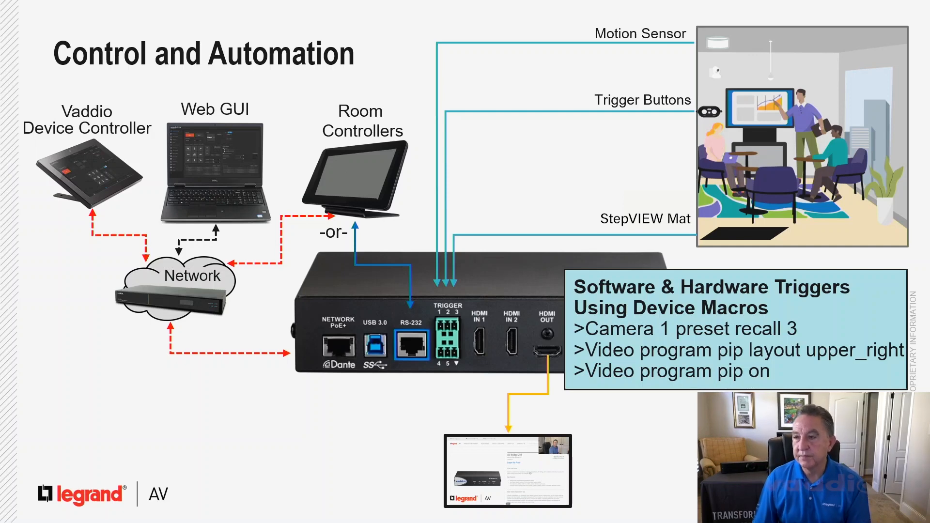
mouse_move(634, 345)
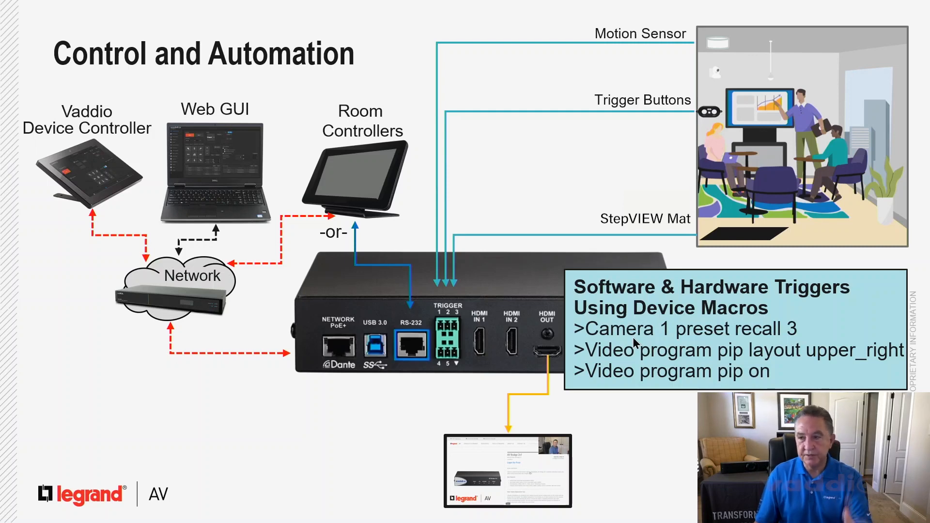
mouse_move(628, 350)
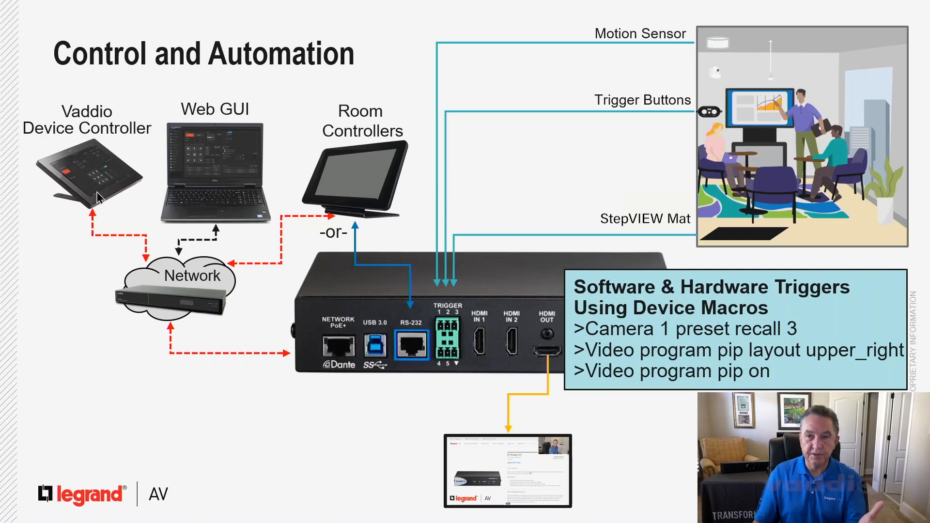
mouse_move(299, 258)
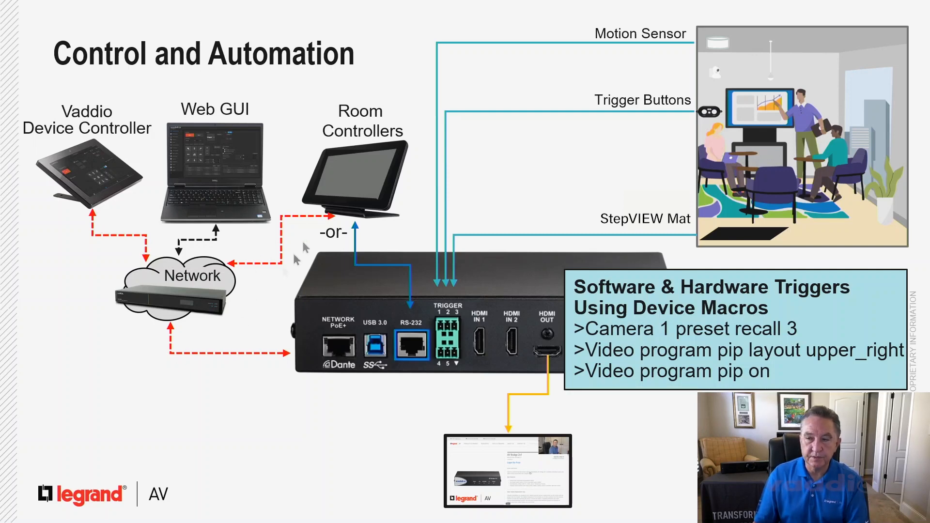
mouse_move(268, 426)
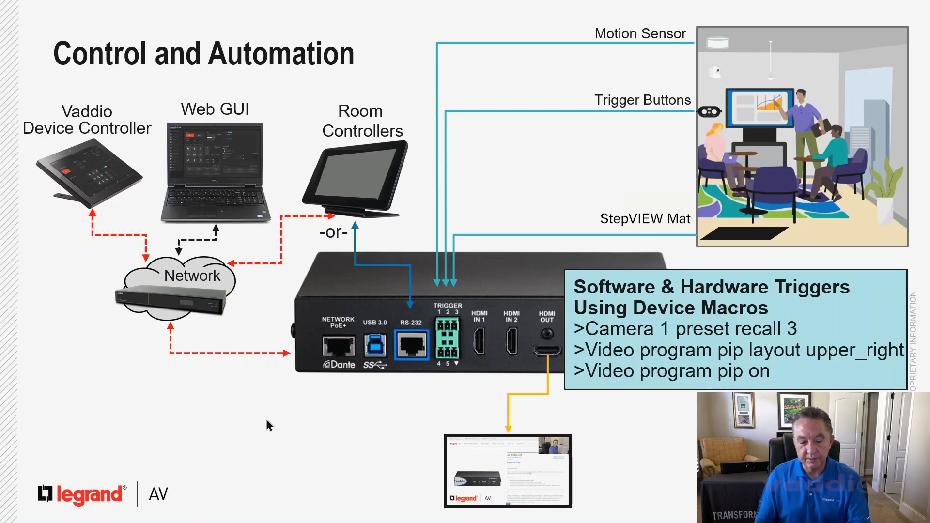
mouse_move(141, 216)
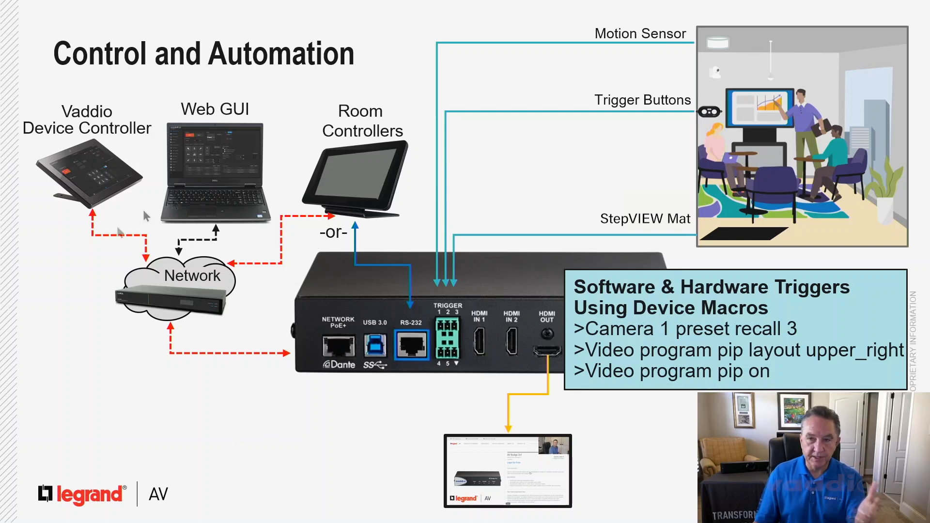
mouse_move(206, 390)
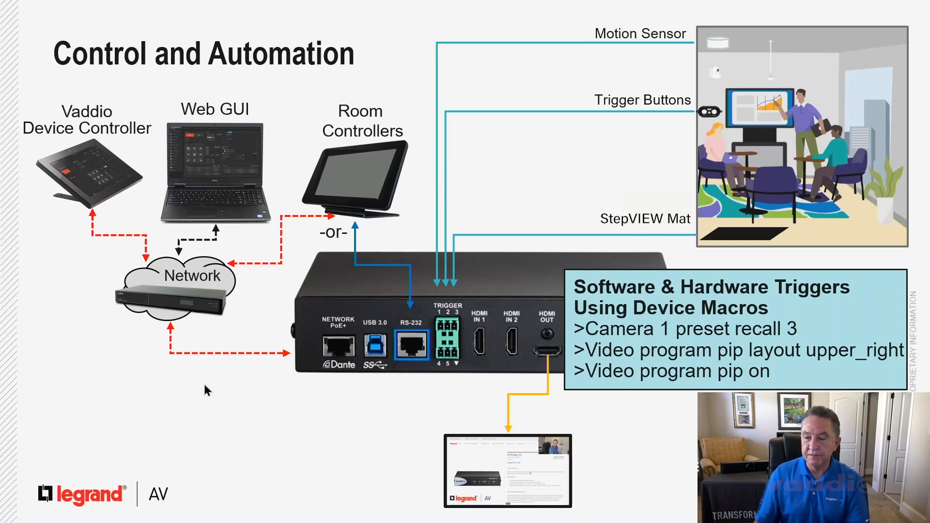
mouse_move(459, 358)
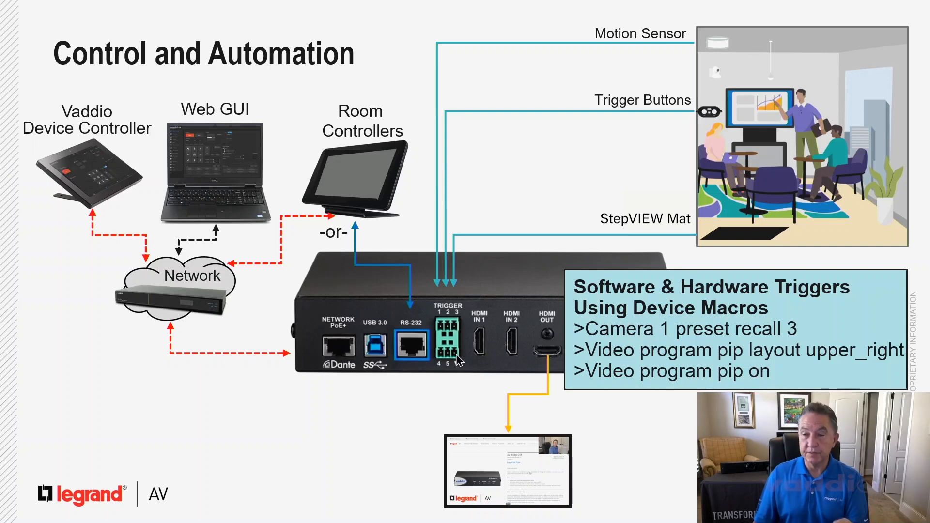
mouse_move(607, 49)
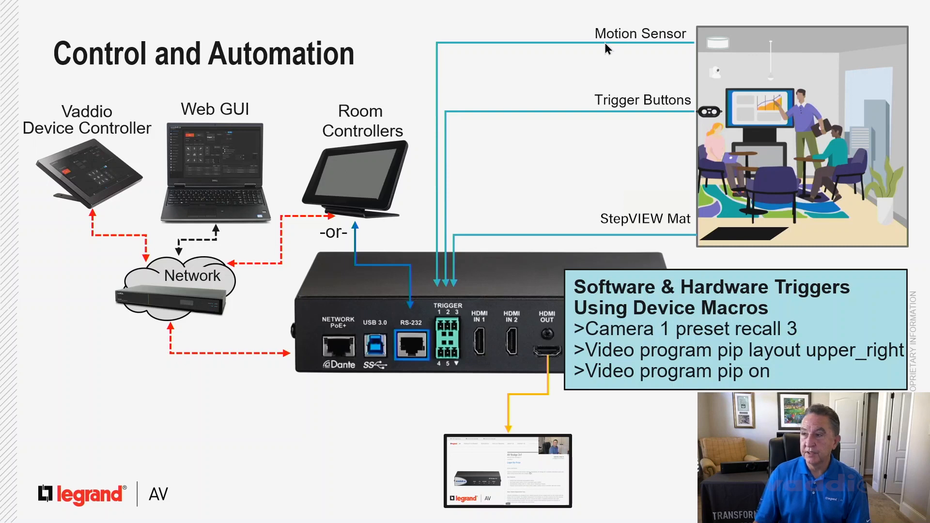
mouse_move(623, 132)
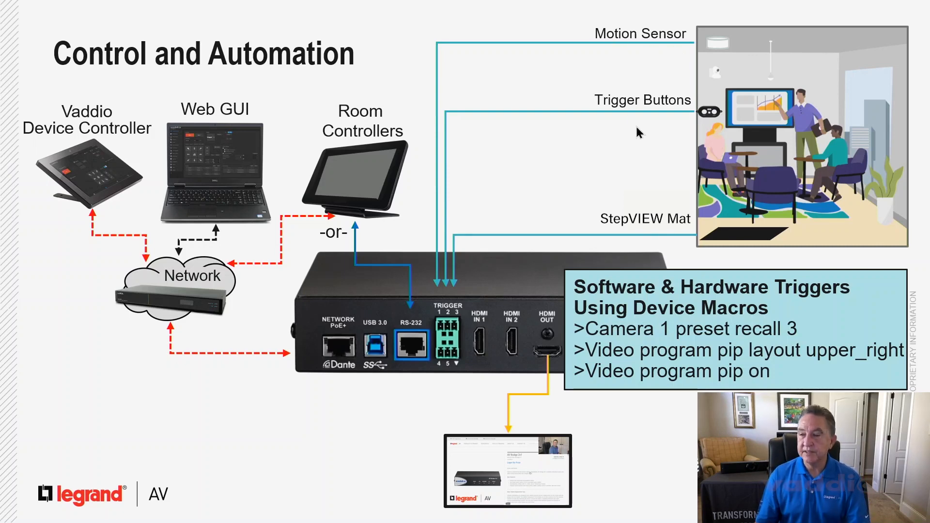
mouse_move(653, 255)
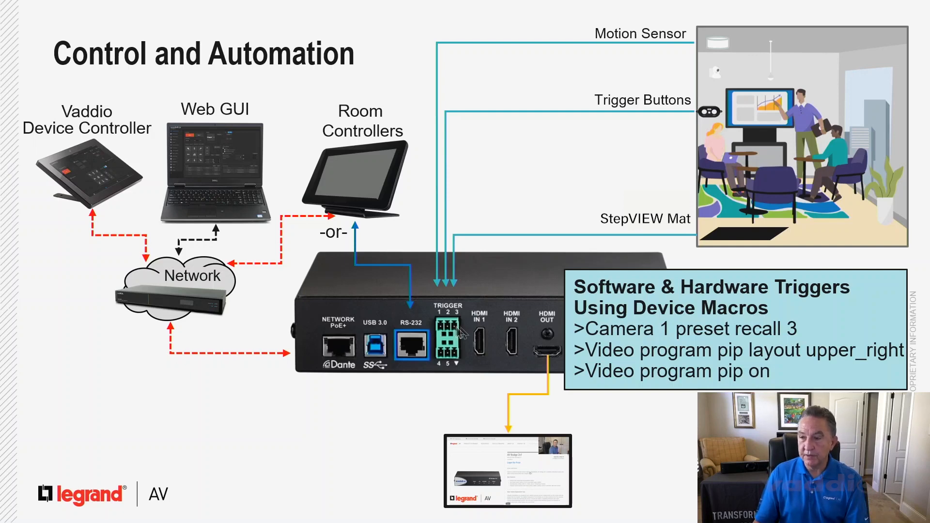
mouse_move(443, 377)
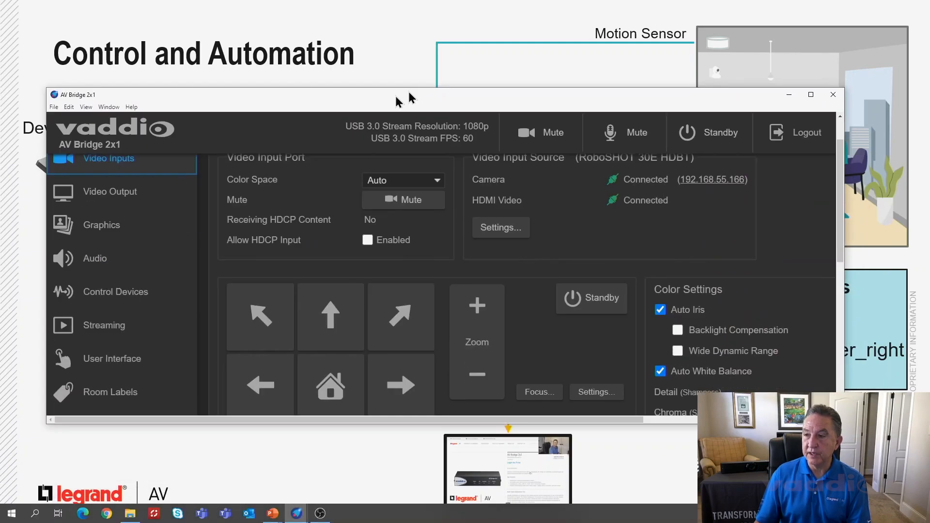
- Maximize the window, recall the Whiteboard-1 preset, then return to Main Sitting
click(811, 94)
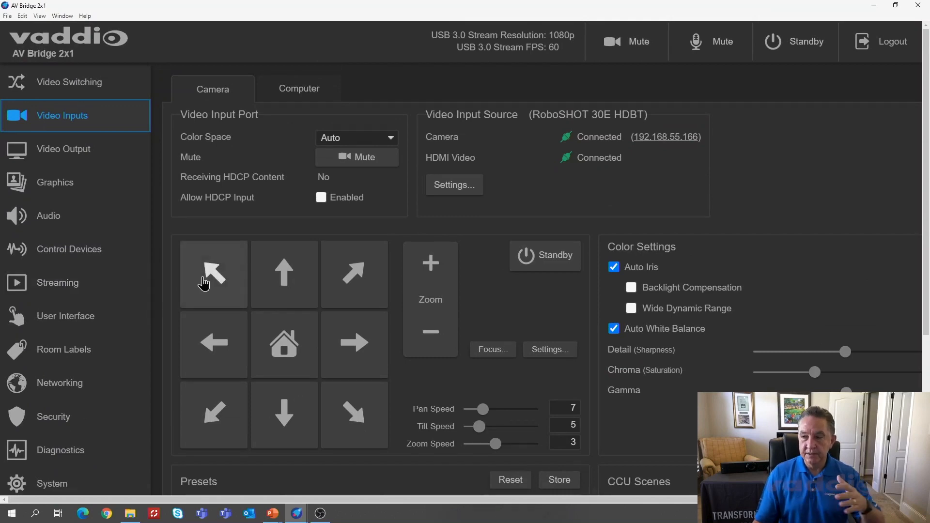
mouse_move(135, 201)
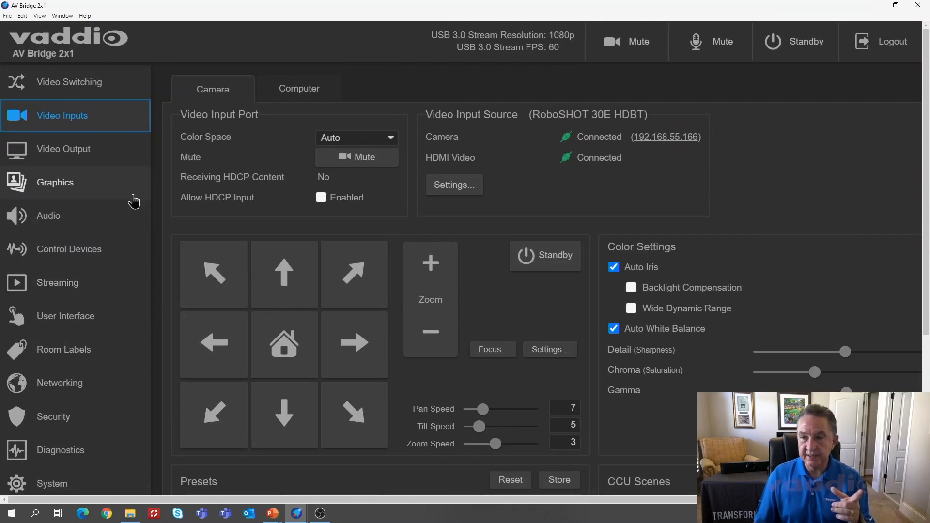
scroll(down, 3)
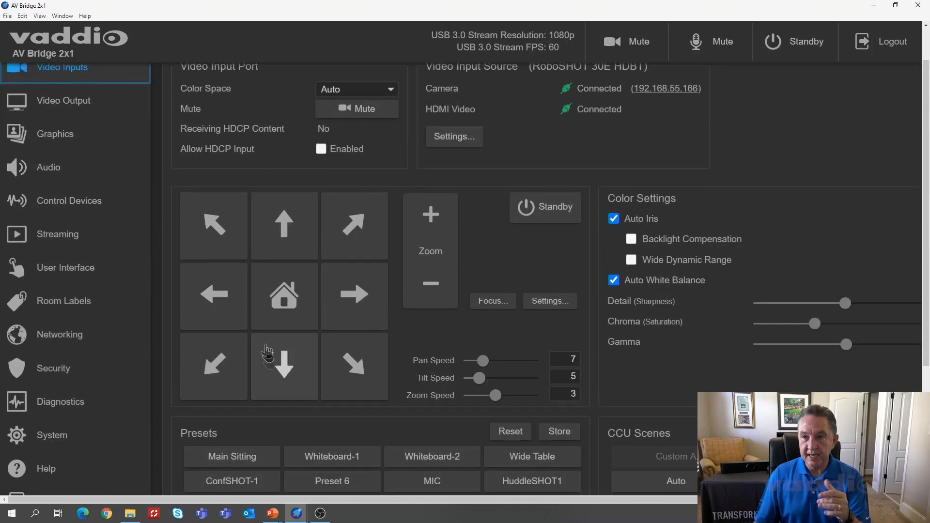
scroll(down, 3)
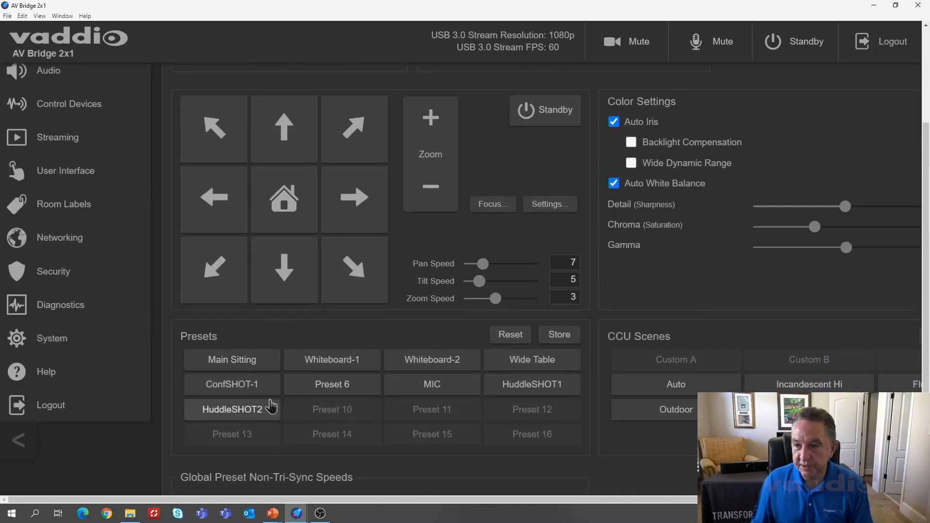
mouse_move(455, 365)
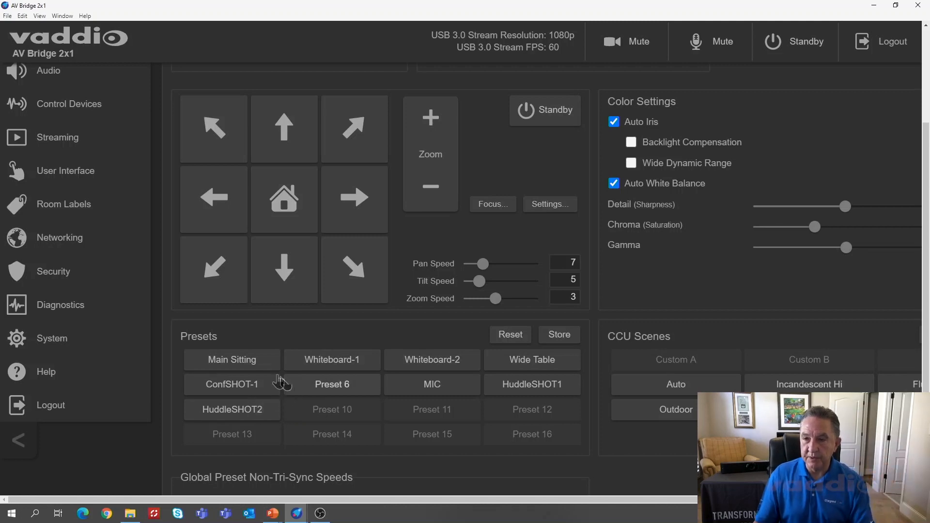
click(332, 360)
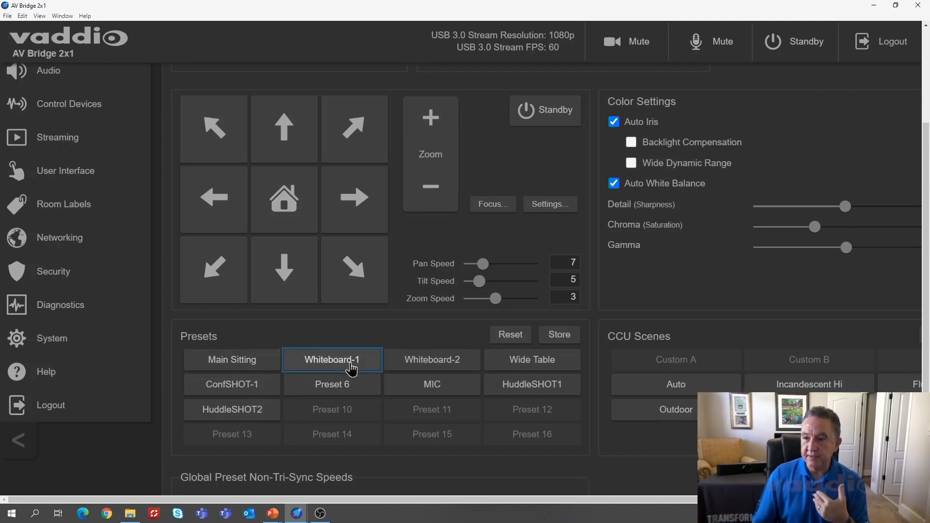
click(332, 360)
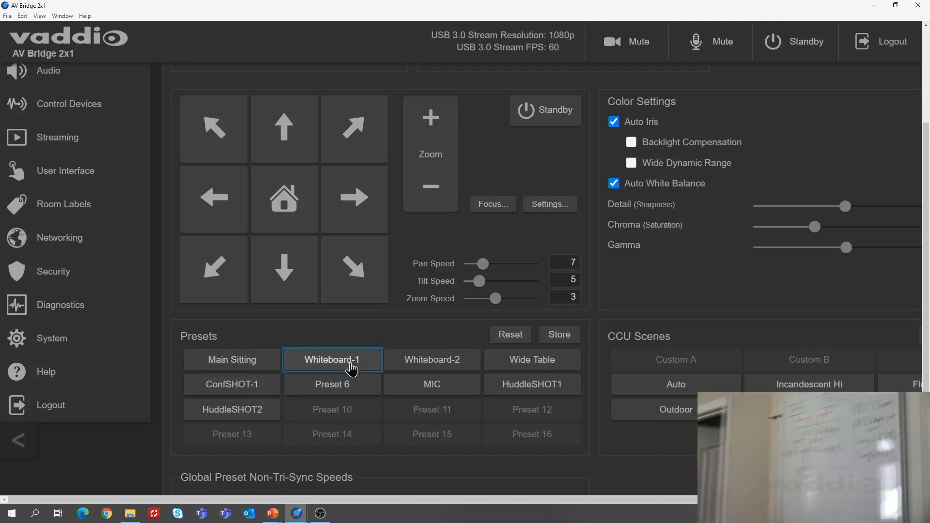
click(232, 360)
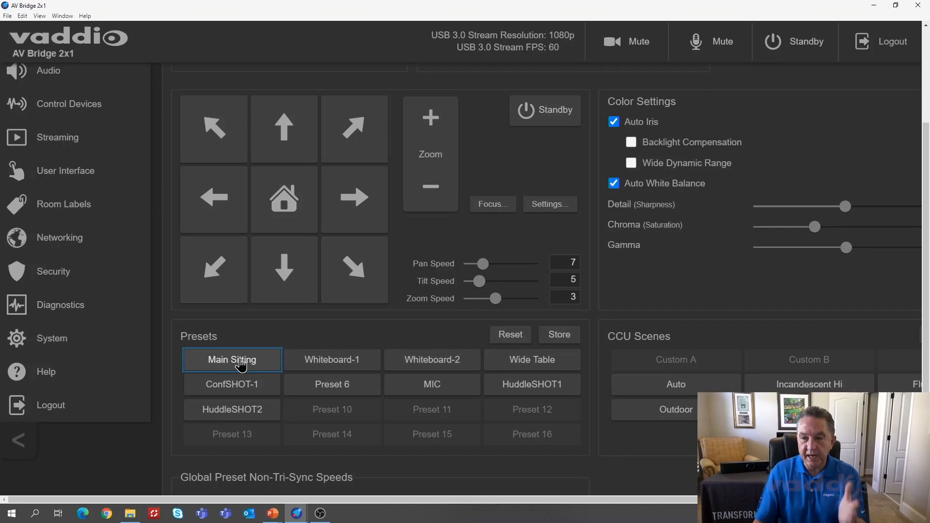
mouse_move(113, 207)
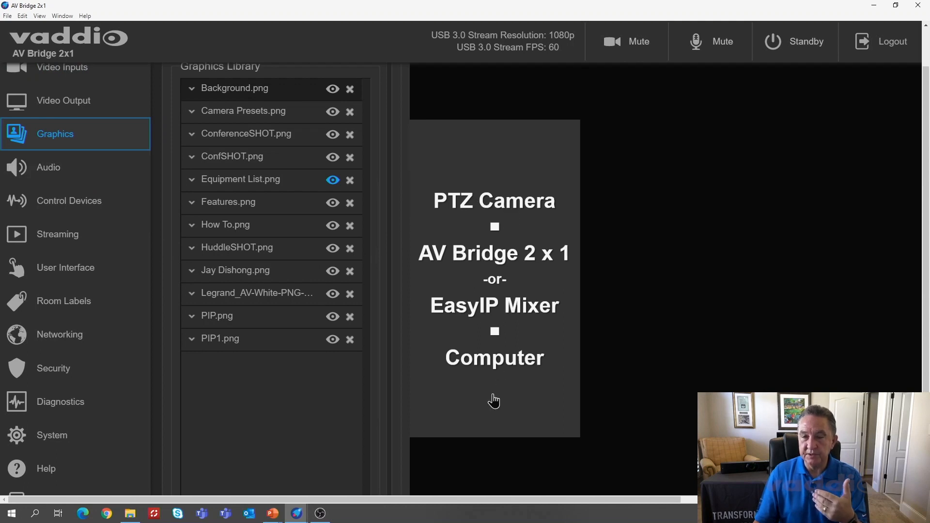
mouse_move(497, 284)
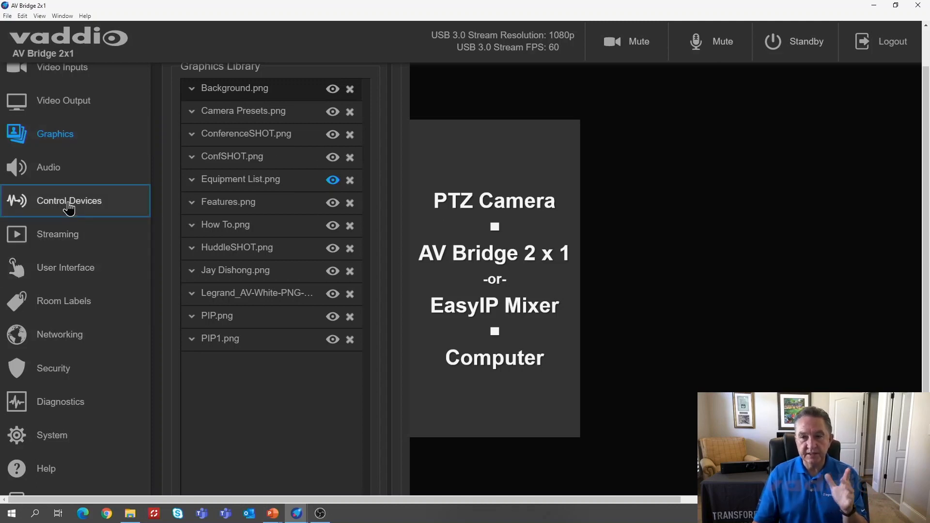
- Open the Control Devices macros page showing the Table Demo macro script
click(69, 201)
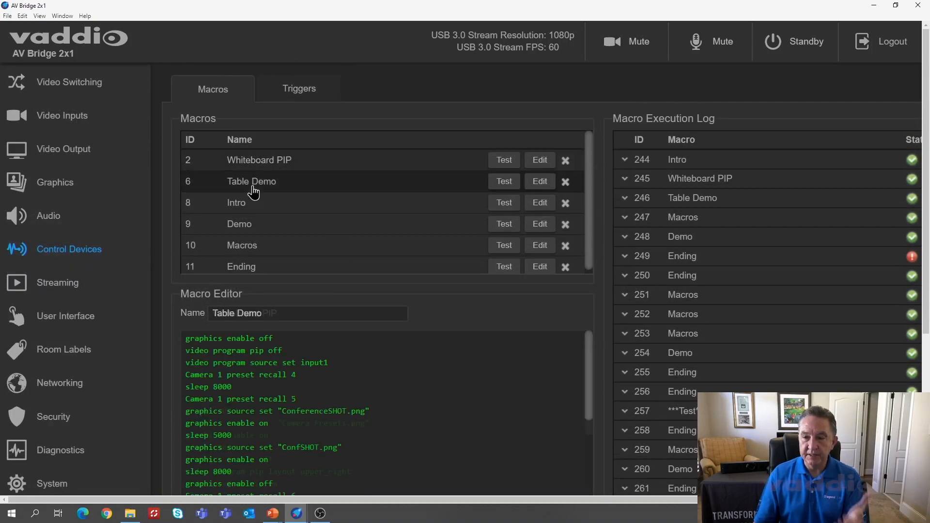
- Scroll down to the Macro Editor showing the Demo macro's command lines
scroll(down, 3)
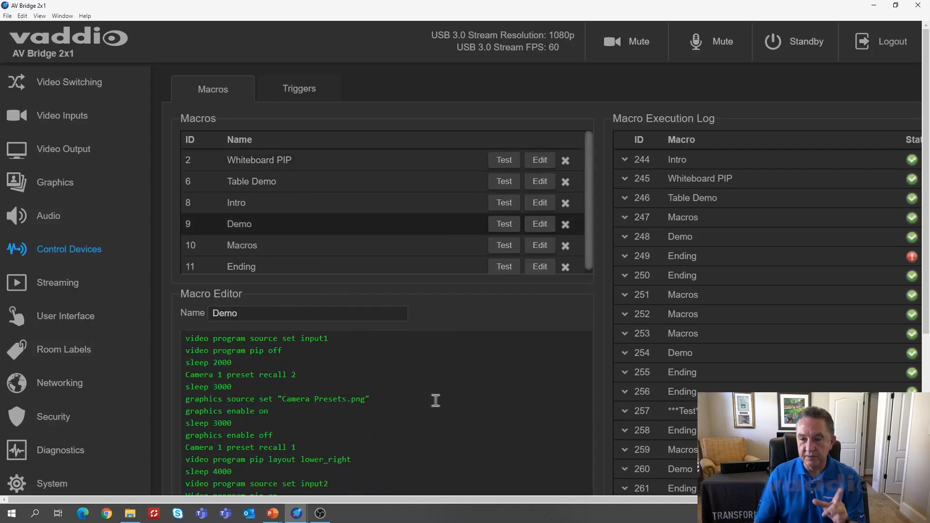
scroll(down, 3)
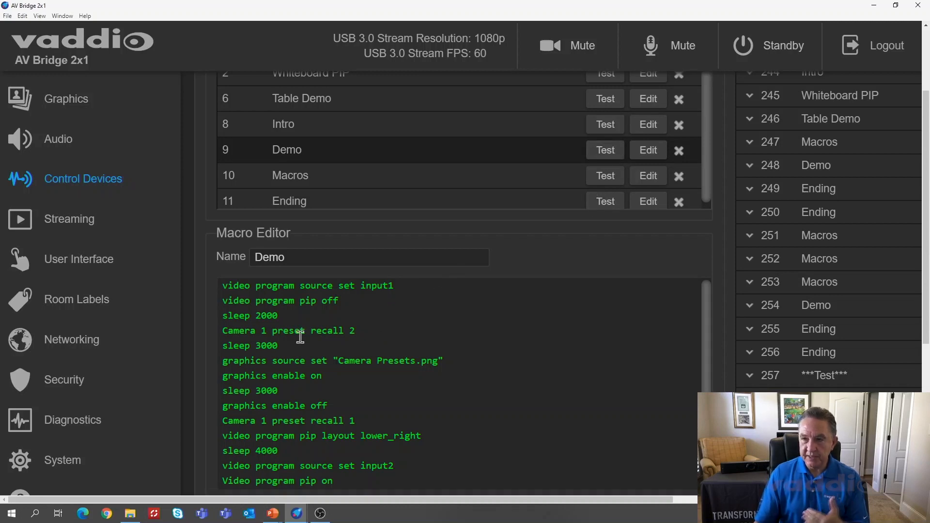
mouse_move(622, 159)
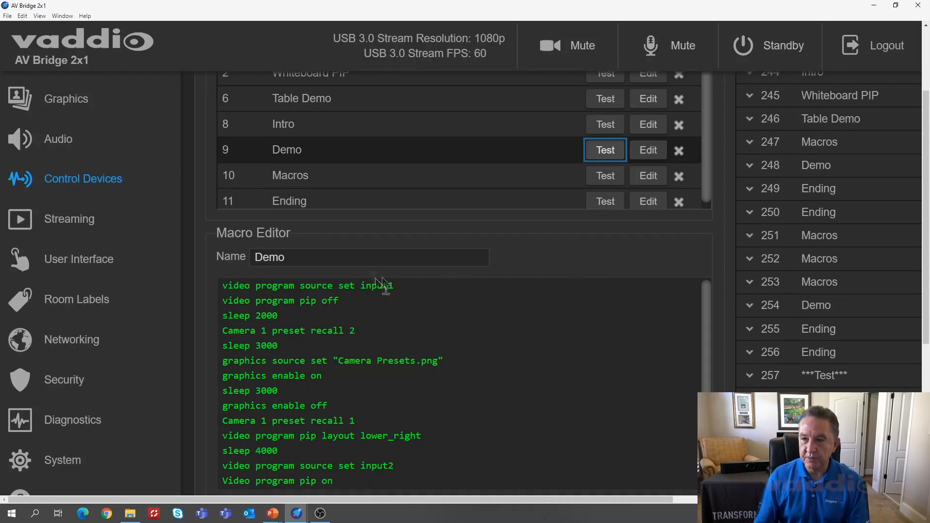
mouse_move(252, 298)
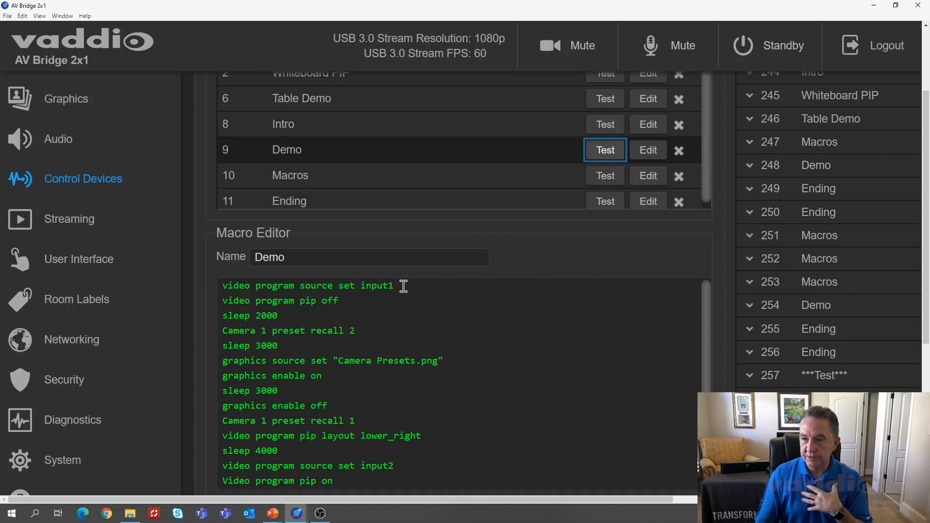
mouse_move(356, 301)
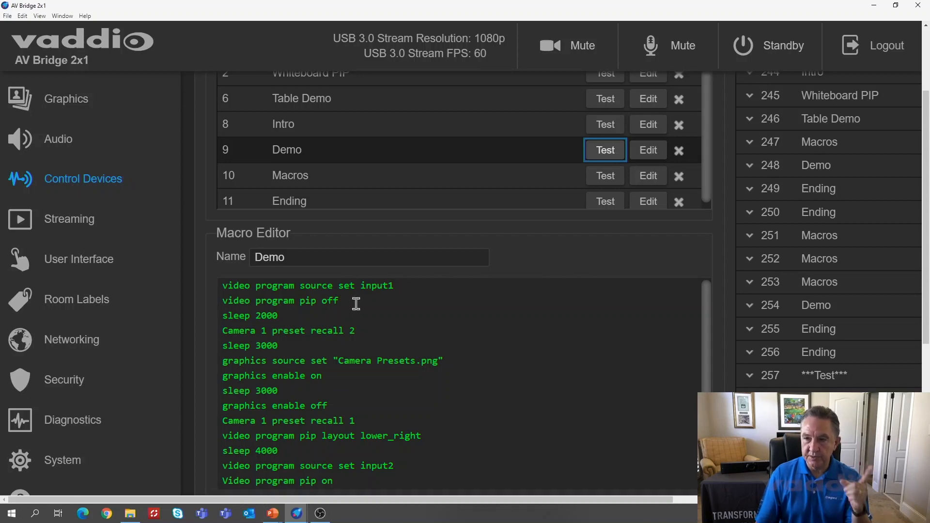
mouse_move(358, 302)
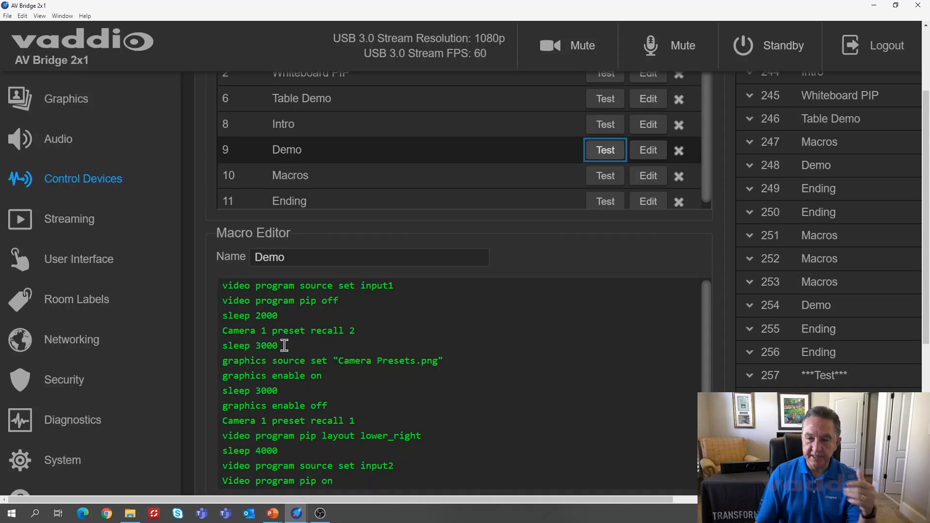
mouse_move(289, 361)
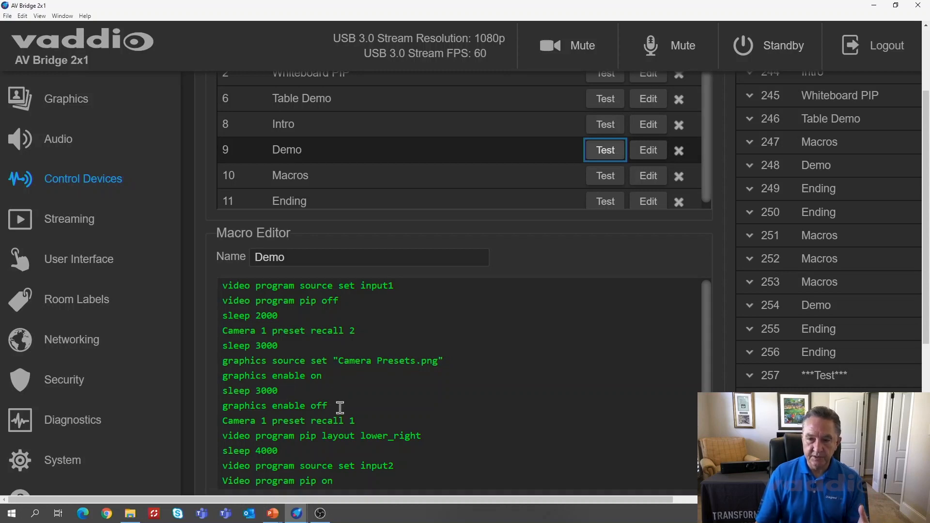
mouse_move(317, 447)
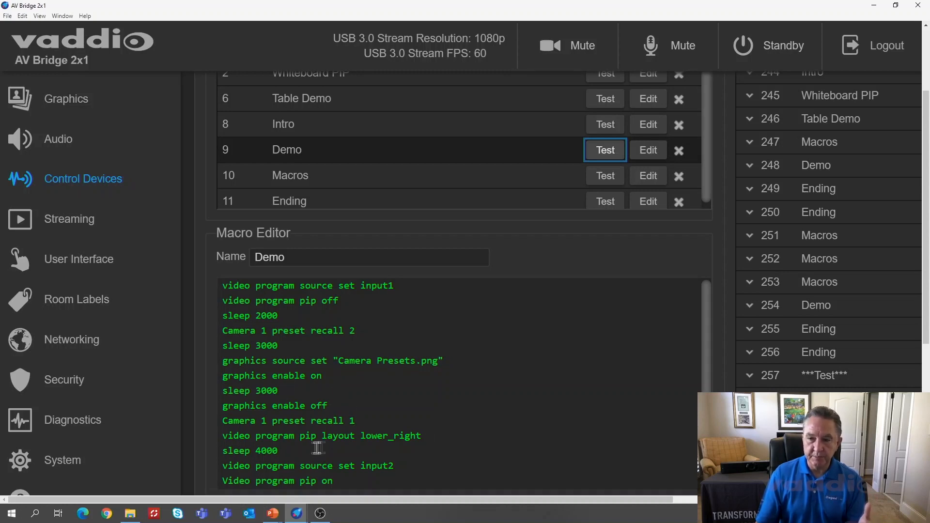
mouse_move(405, 466)
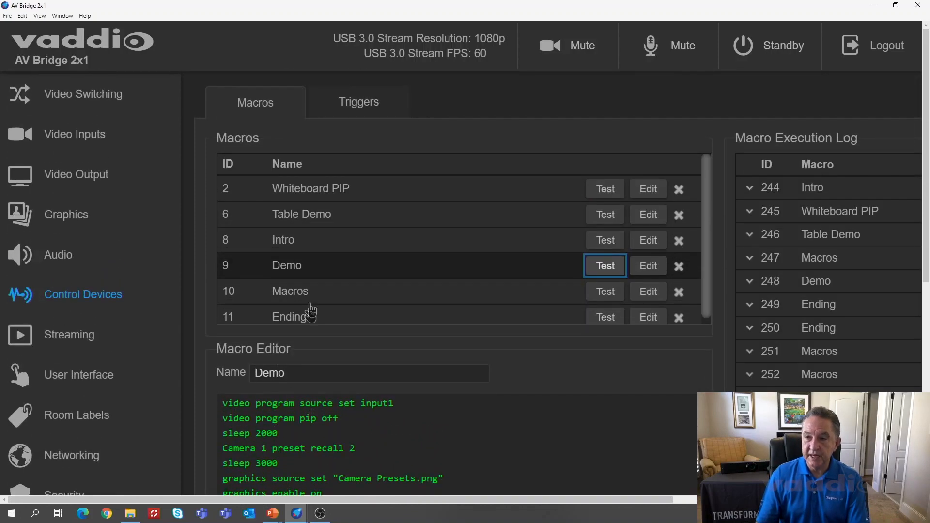
mouse_move(328, 188)
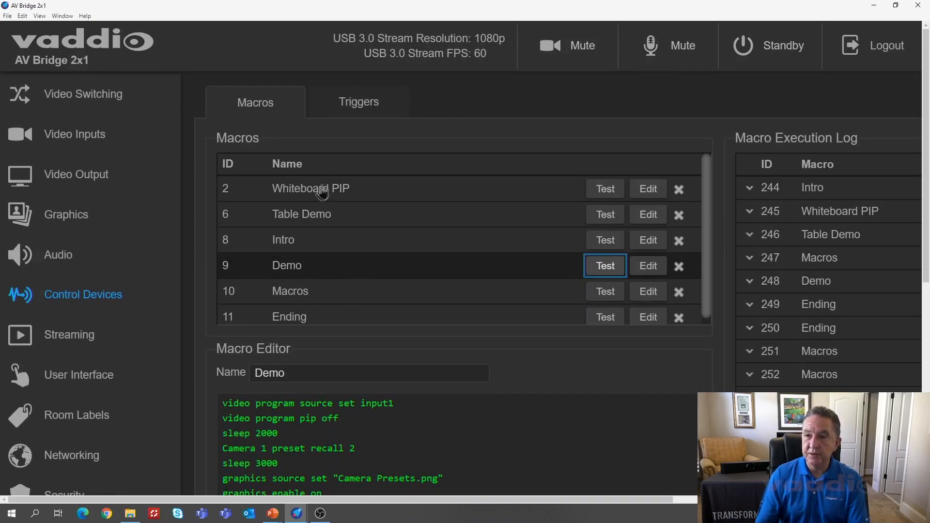
- View the Trigger Events mapping triggers to macros, then go back to the Macros list
click(359, 101)
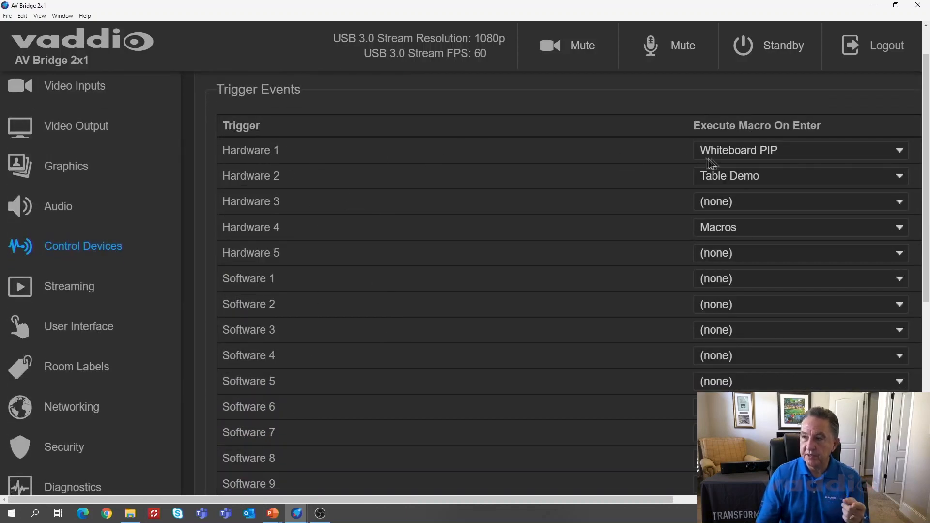
mouse_move(411, 189)
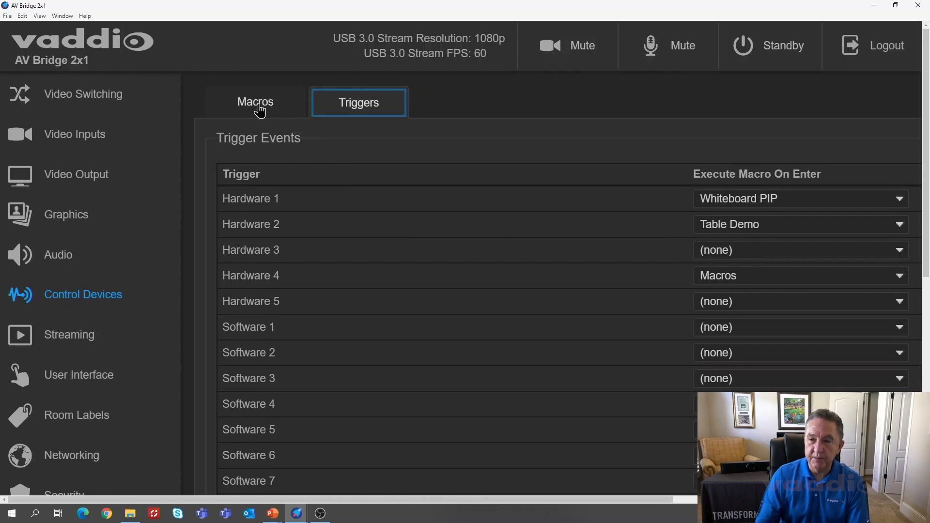
click(255, 102)
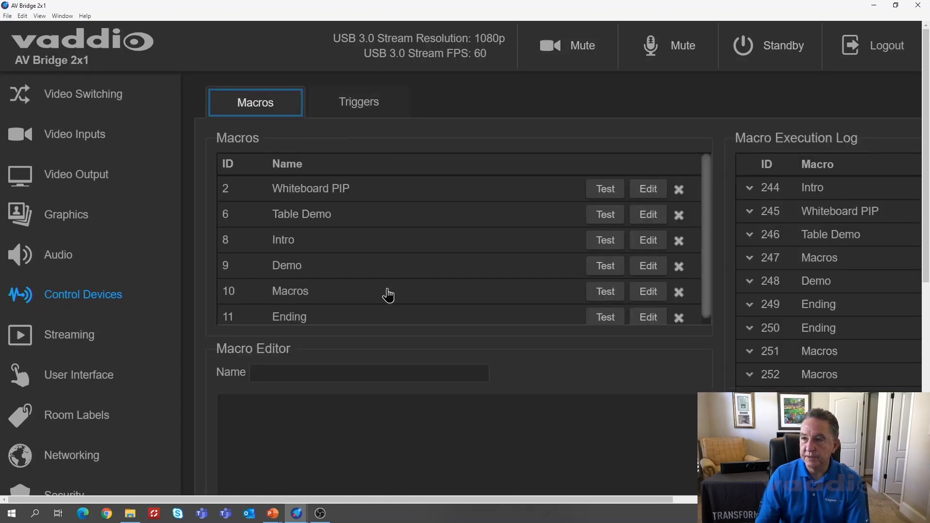